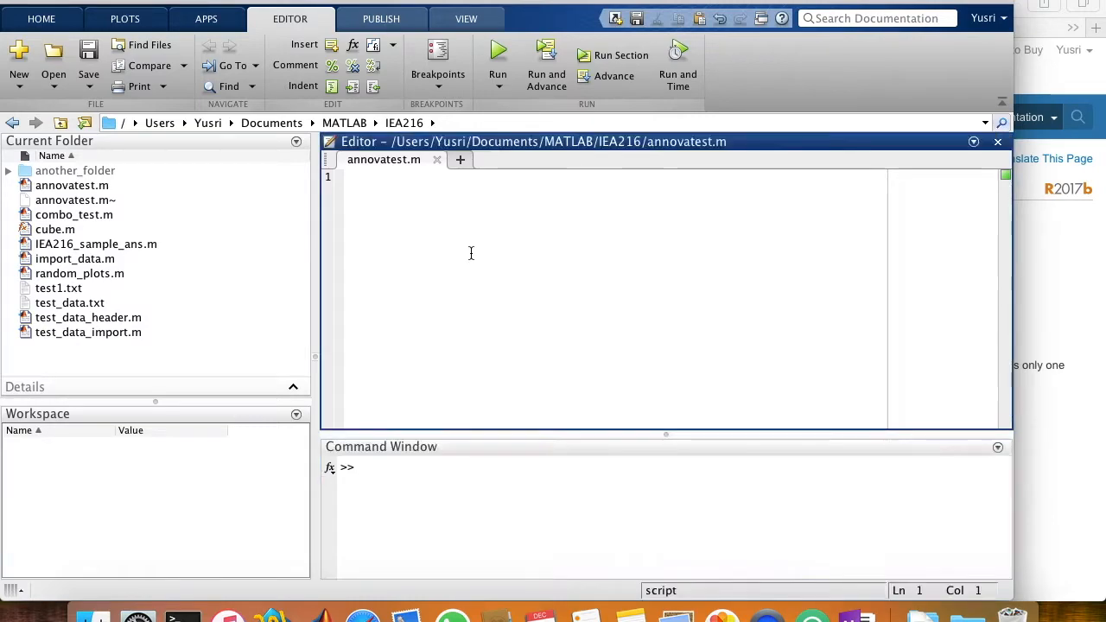
Step: Define strength = [82 86 79 …] with the 18 strength values
type("streng")
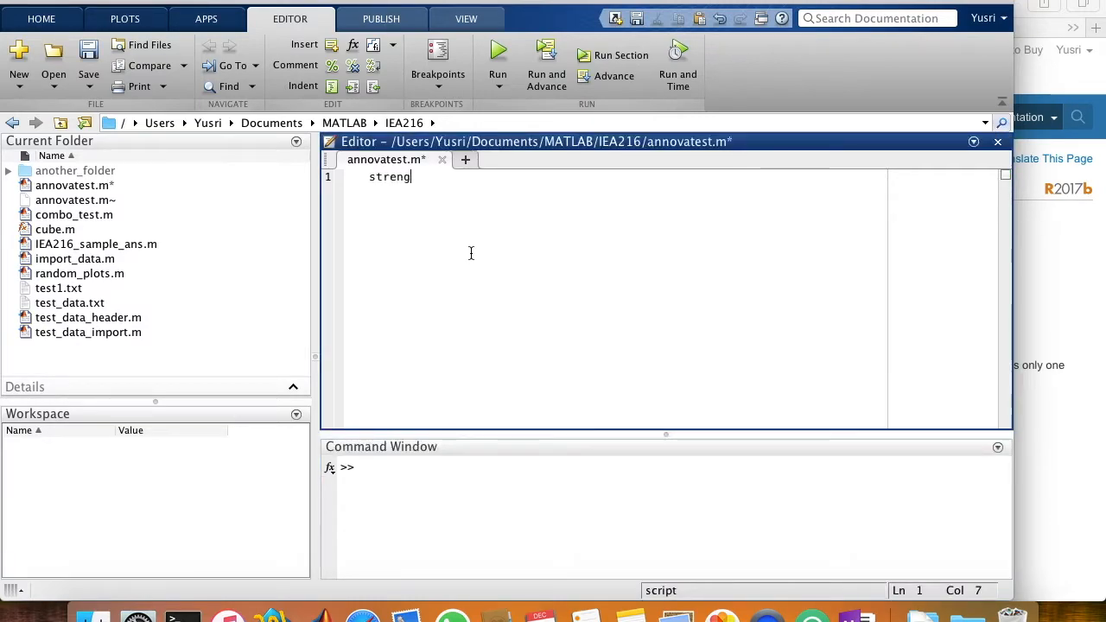
type("th =")
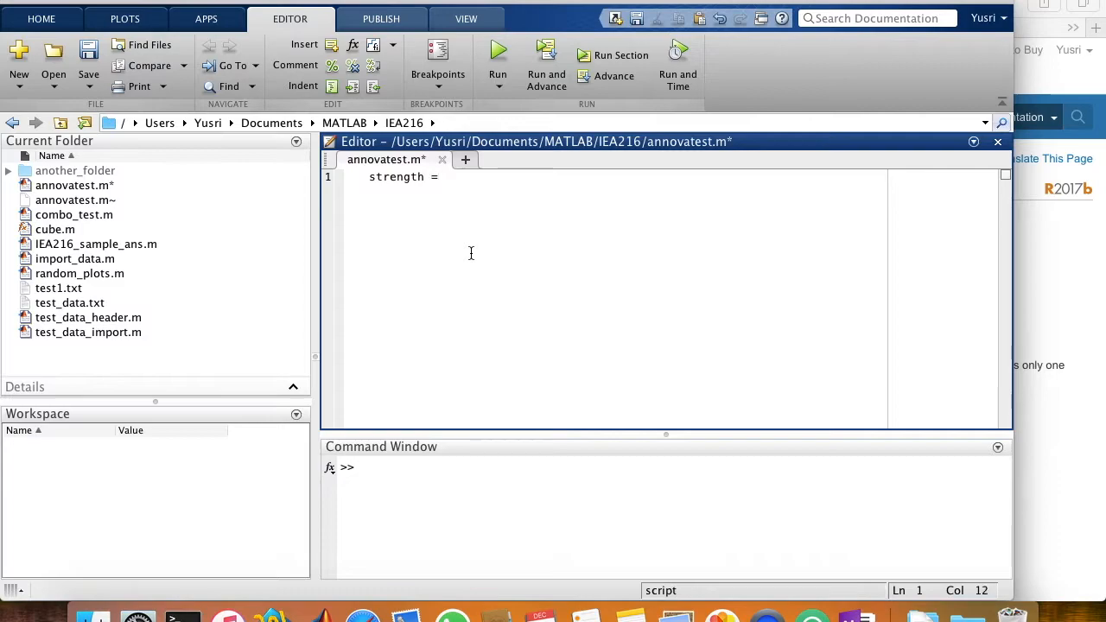
type("[82 86 79 83 84 85 86 87 74 82 78 75 76 77 79 77 78 82];")
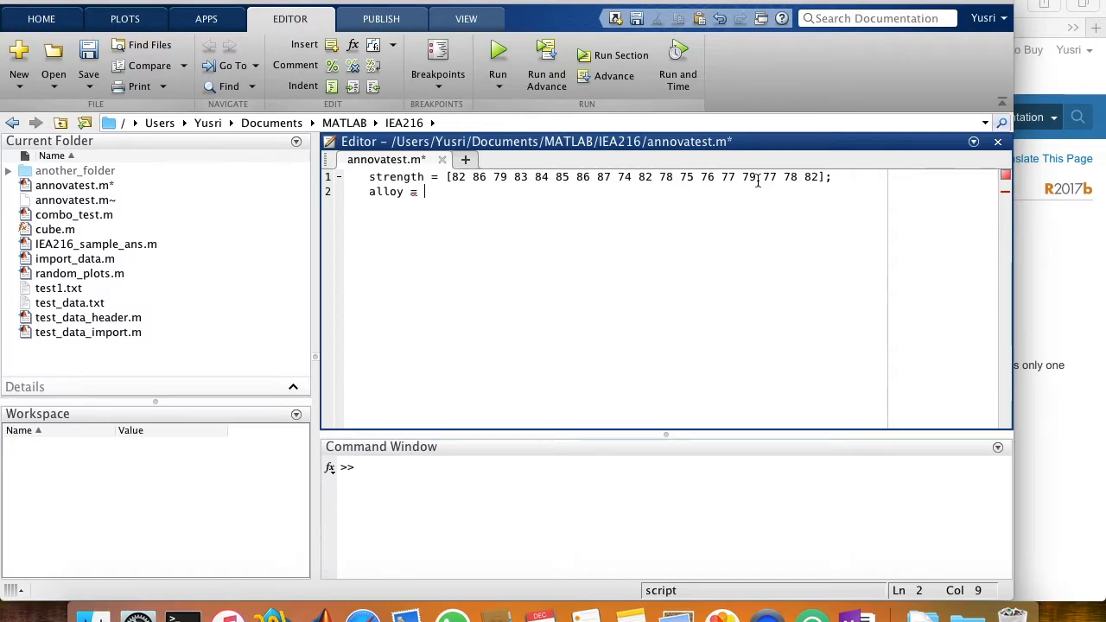
Step: Define the alloy cell array with matching 'st', 'al1' and 'al2' labels across continuation lines
type("{'st','st','st','st','st','st',")
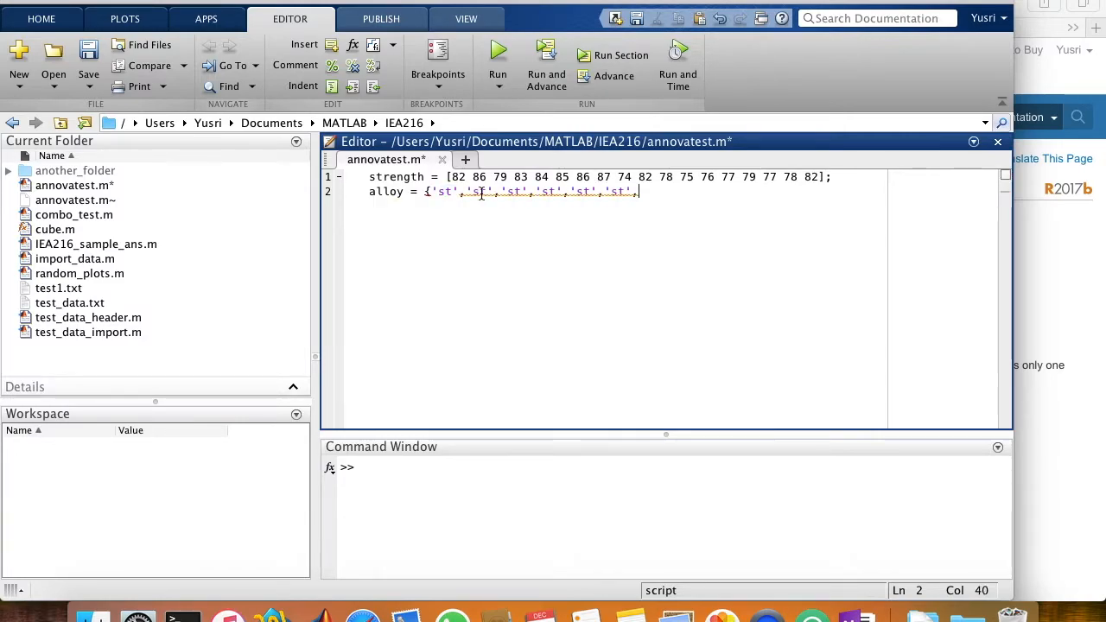
key("backspace")
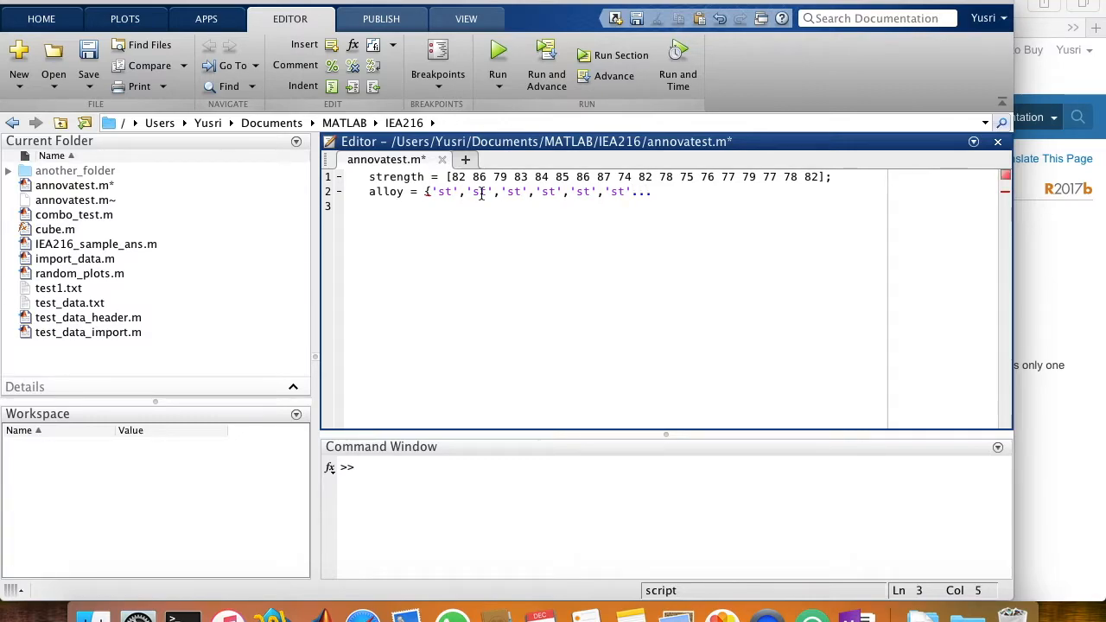
type("'al1','al1','al1','al1','al1','al1'...")
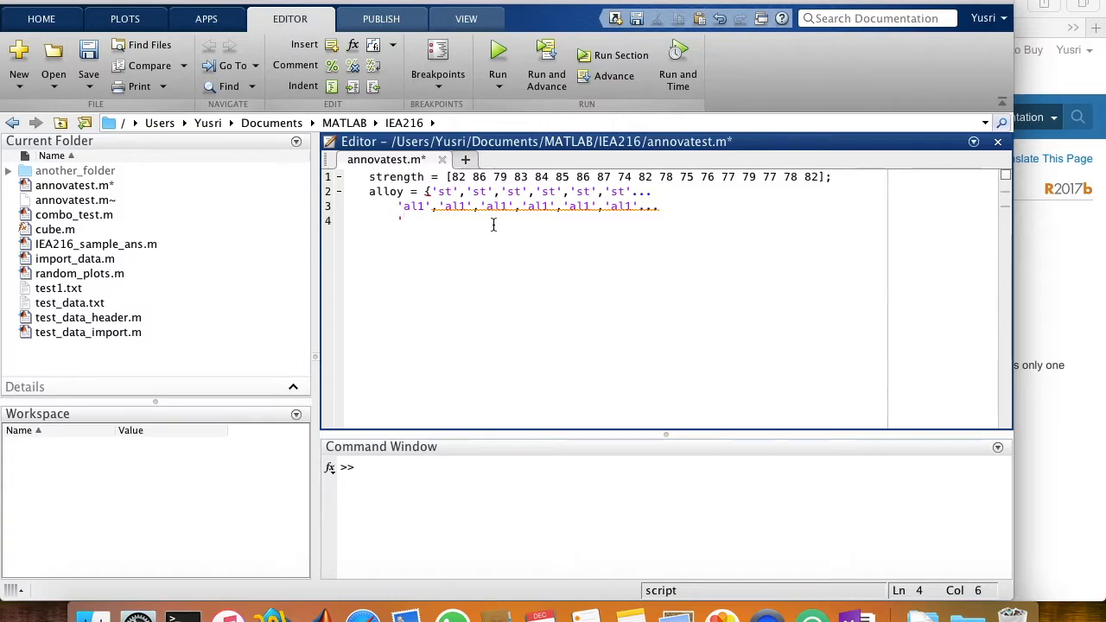
type("'al2'")
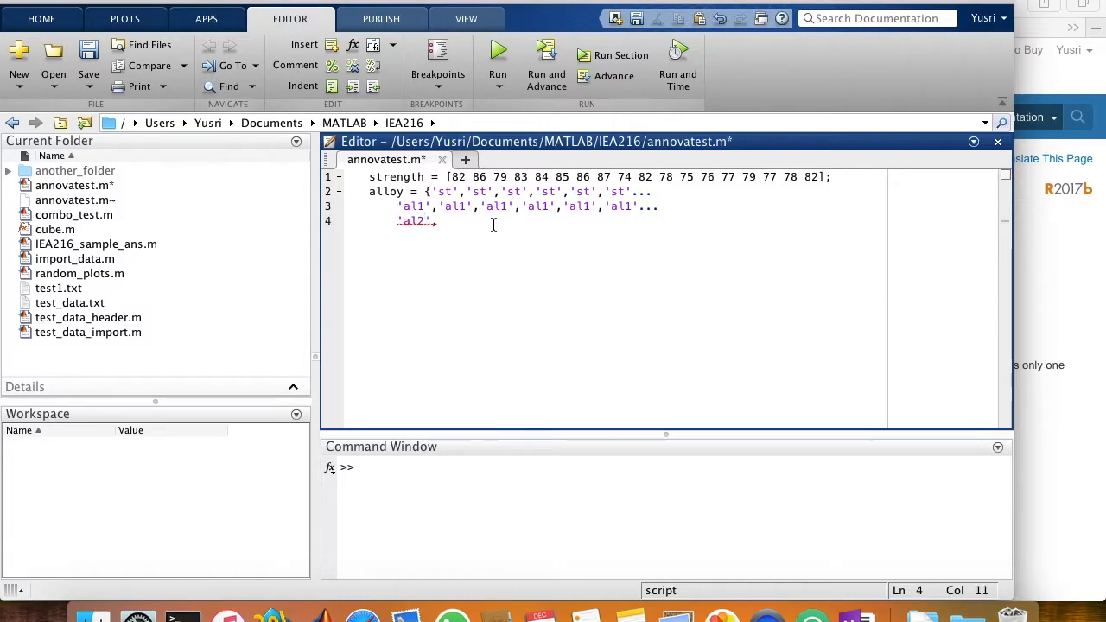
type(",'al2','al2','al2','al2'};")
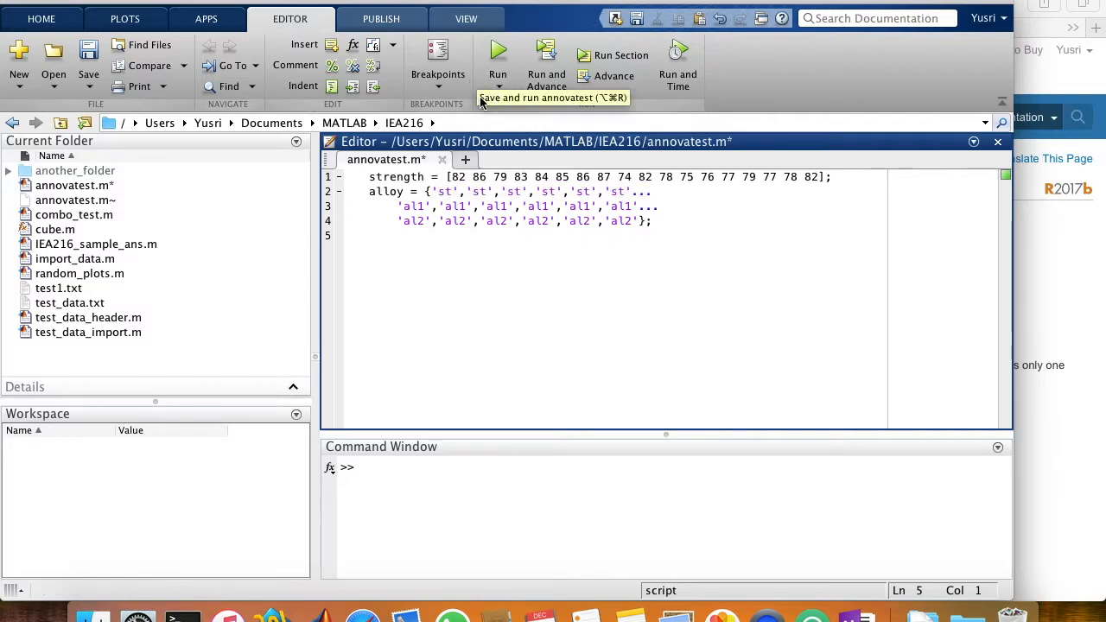
Step: Save and run annovatest.m, creating the 1x18 strength and alloy variables
left_click(498, 55)
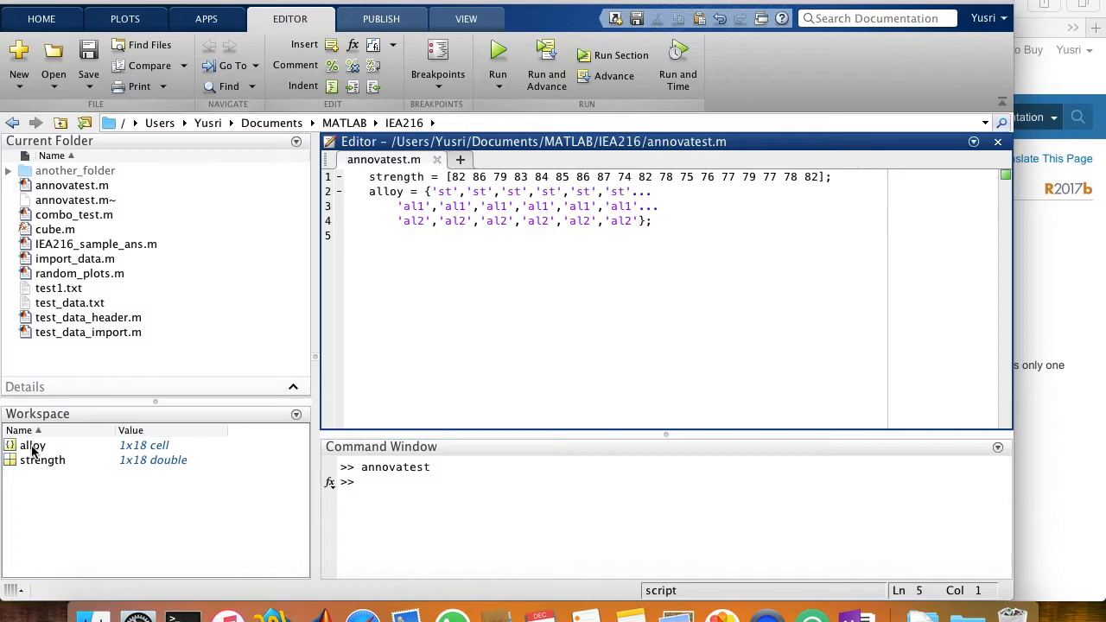
mouse_move(142, 454)
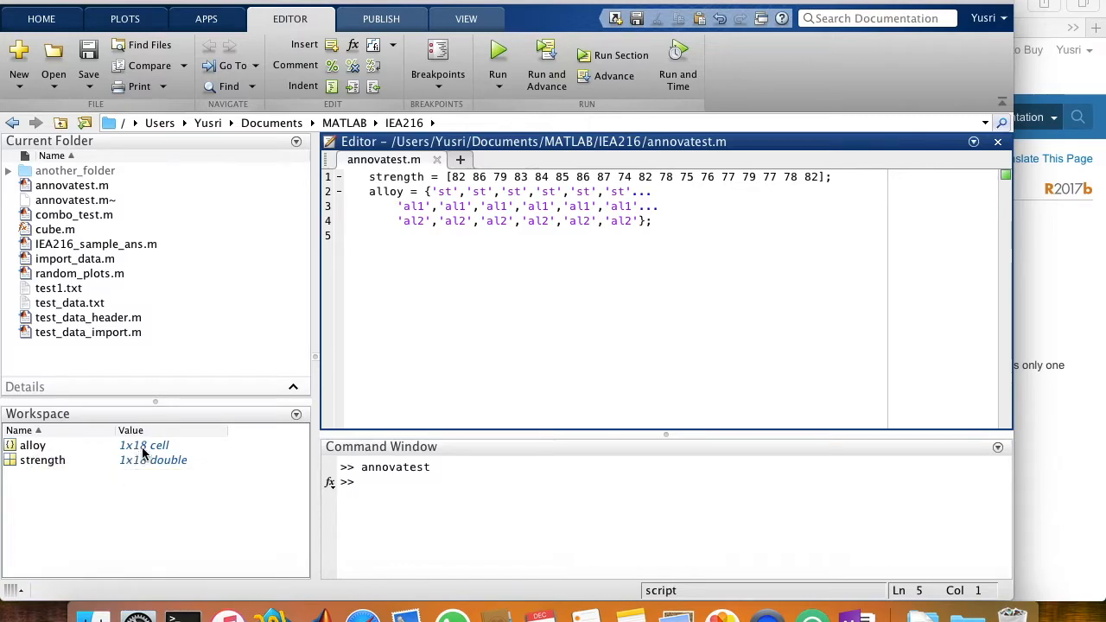
mouse_move(42, 460)
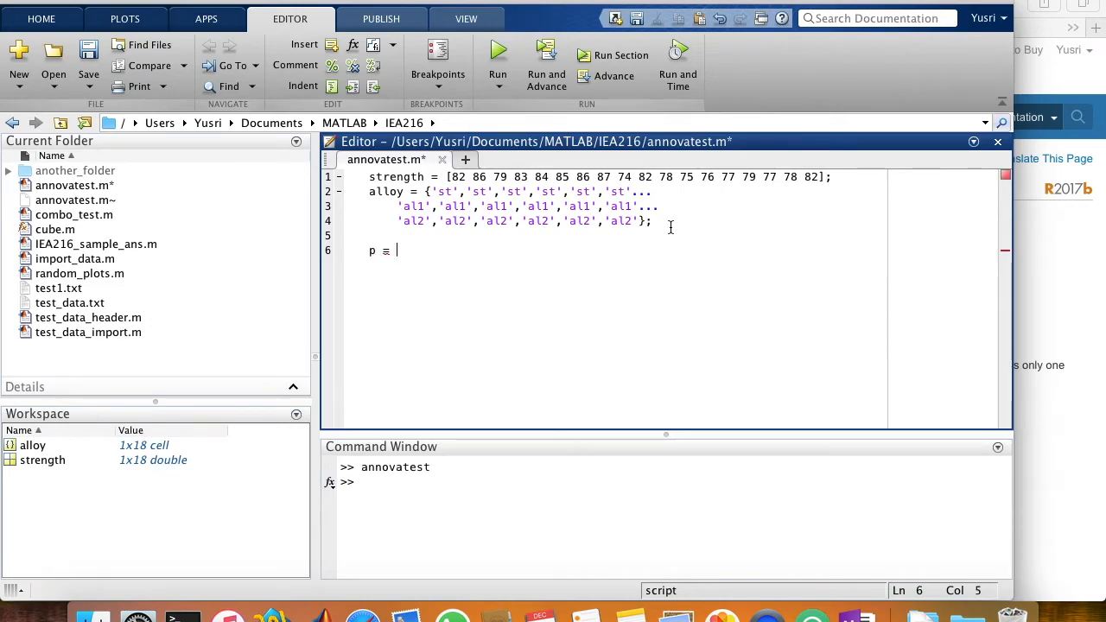
Step: Write p = anova1(strength,alloy), fix the 'strengh' typo, and select the corrected line
type("anova1")
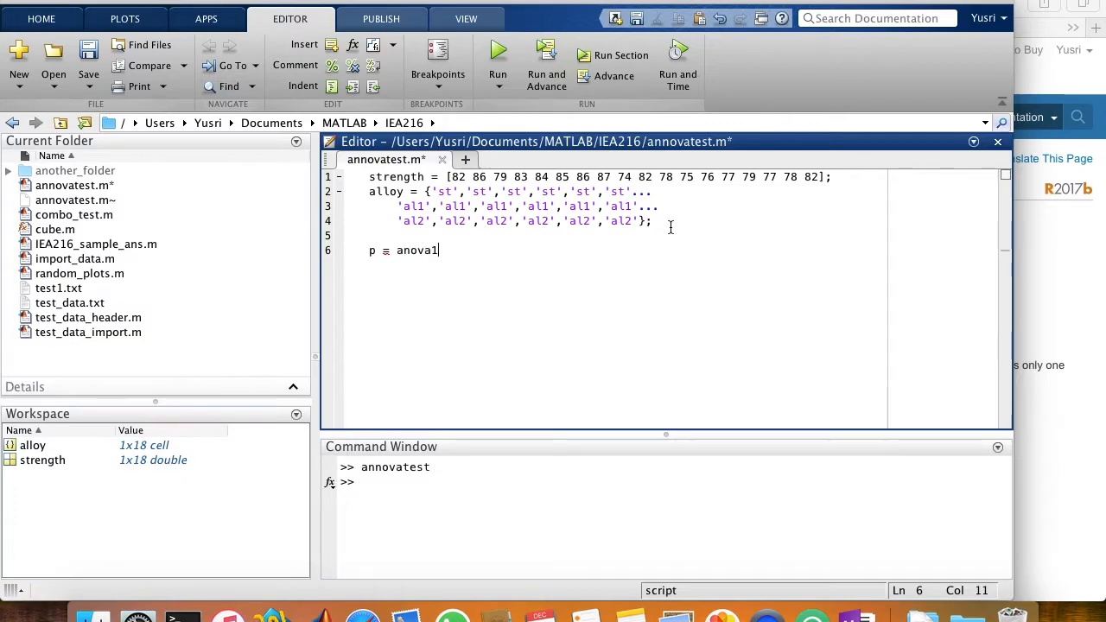
type("(")
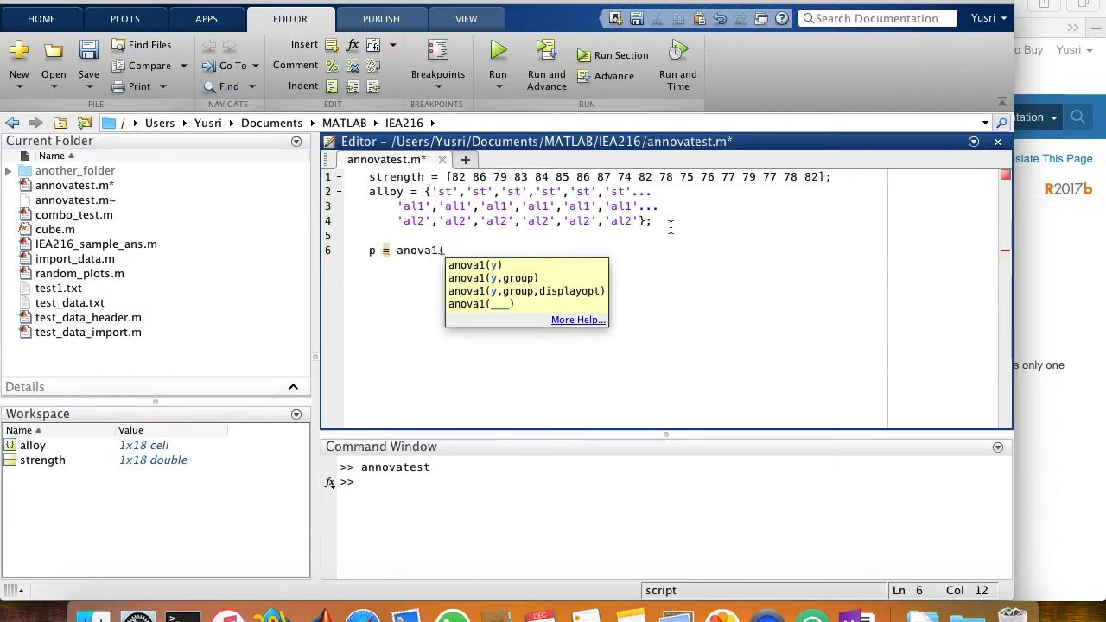
type("strength")
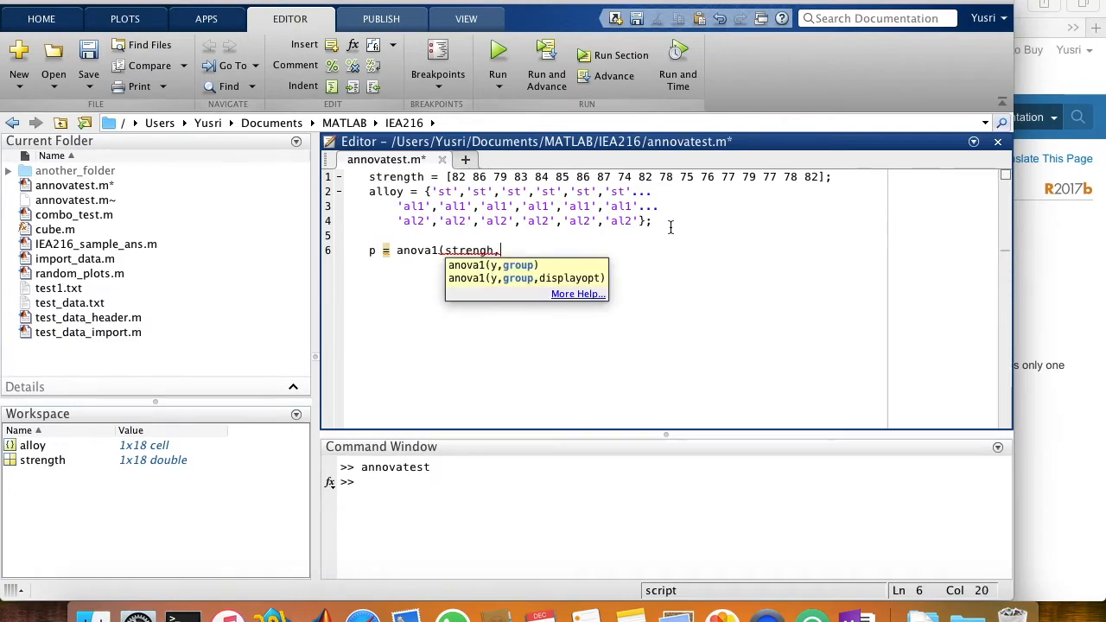
type(",alloy)")
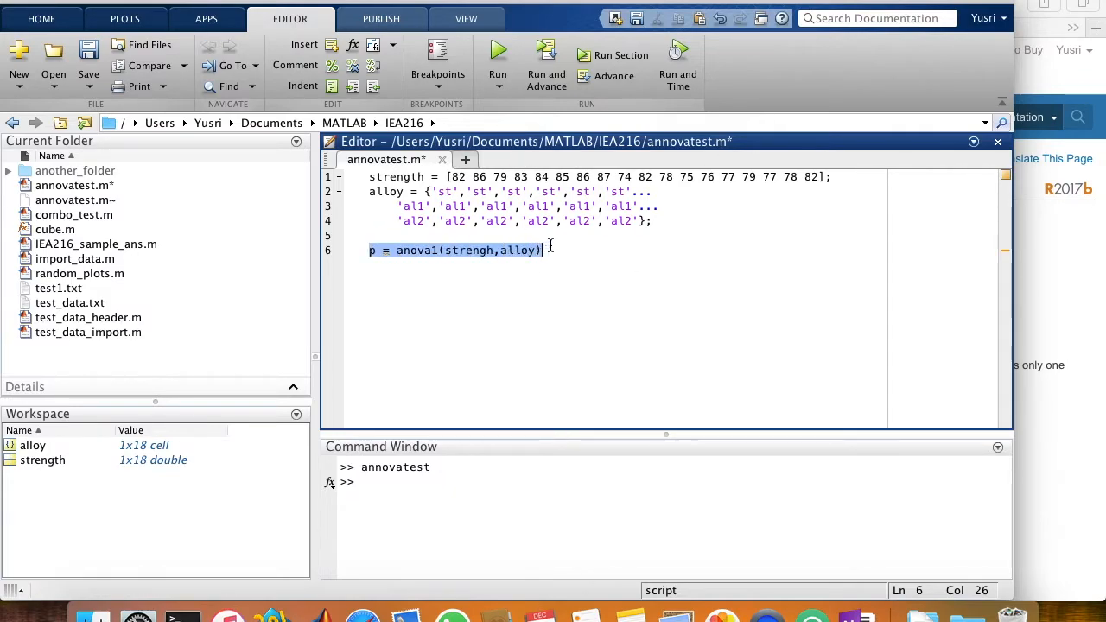
left_click(497, 61)
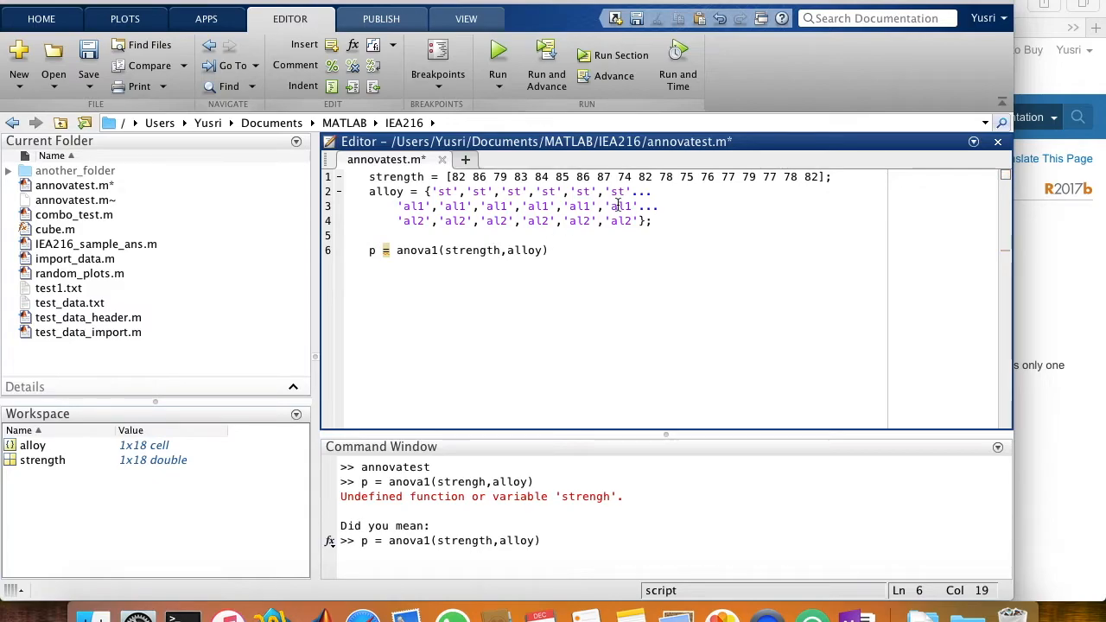
left_click_drag(369, 250, 547, 249)
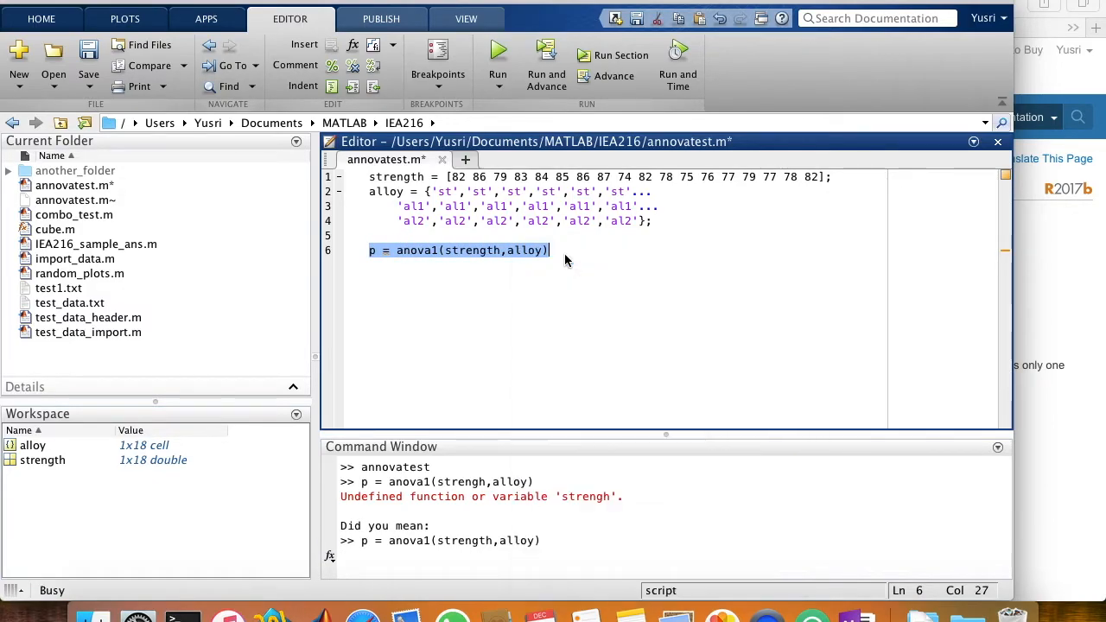
Step: Evaluate the anova1 line, producing the ANOVA table, alloy box plot and p = 0.0972
key("enter")
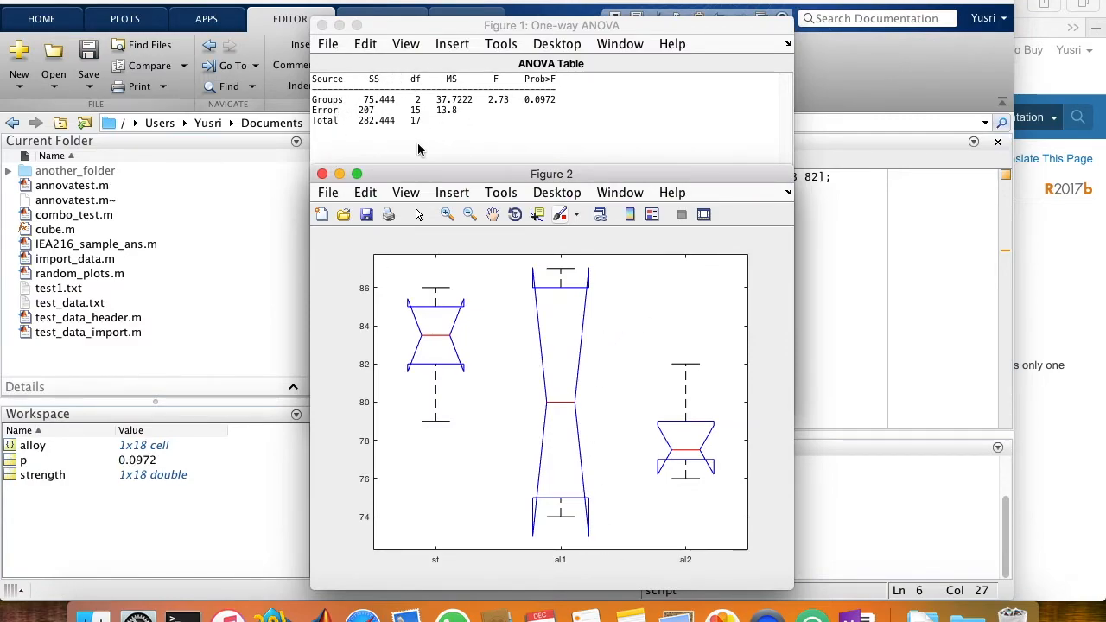
mouse_move(536, 119)
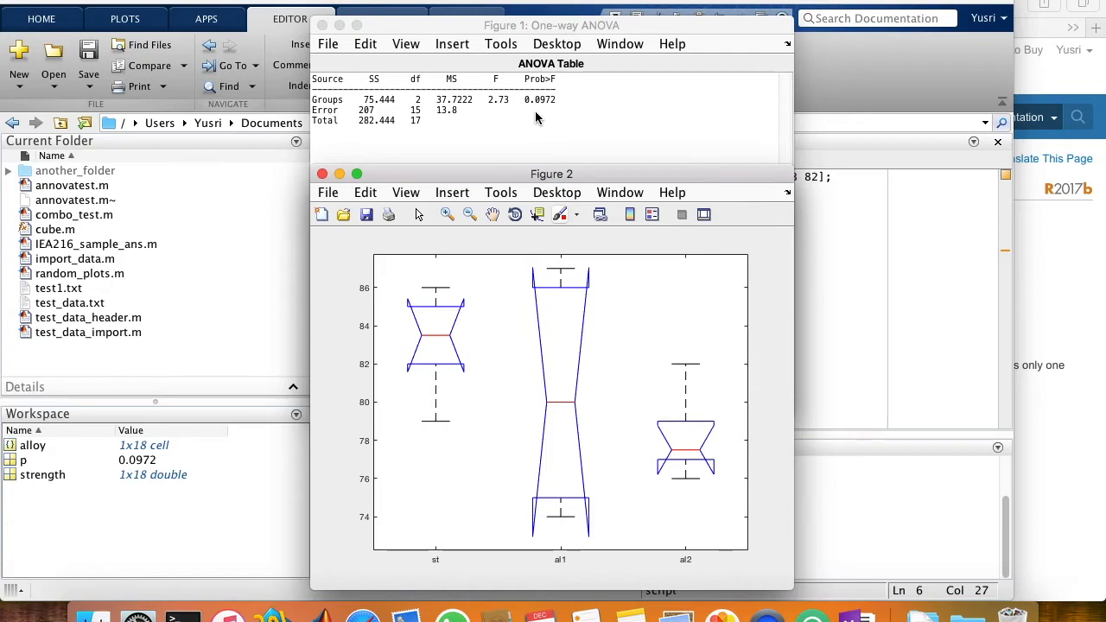
mouse_move(547, 418)
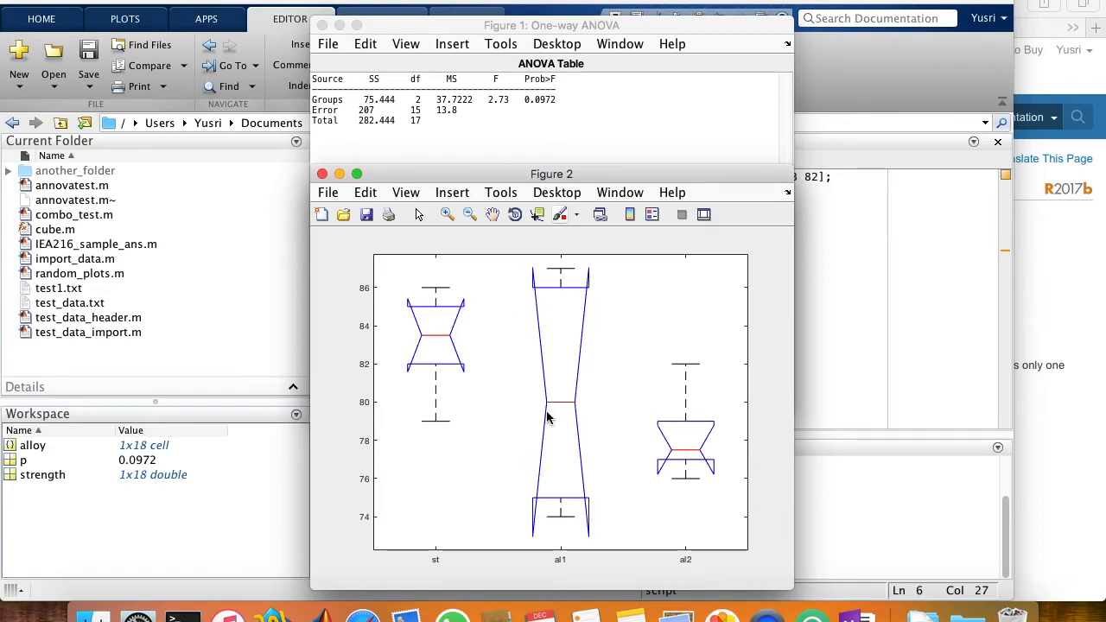
mouse_move(402, 311)
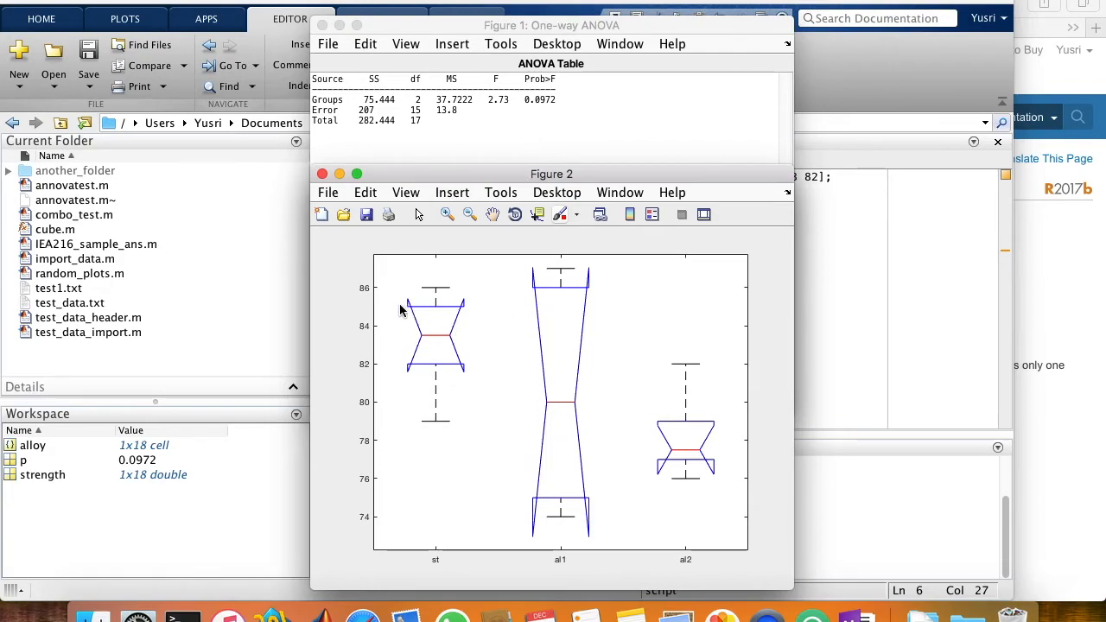
mouse_move(446, 346)
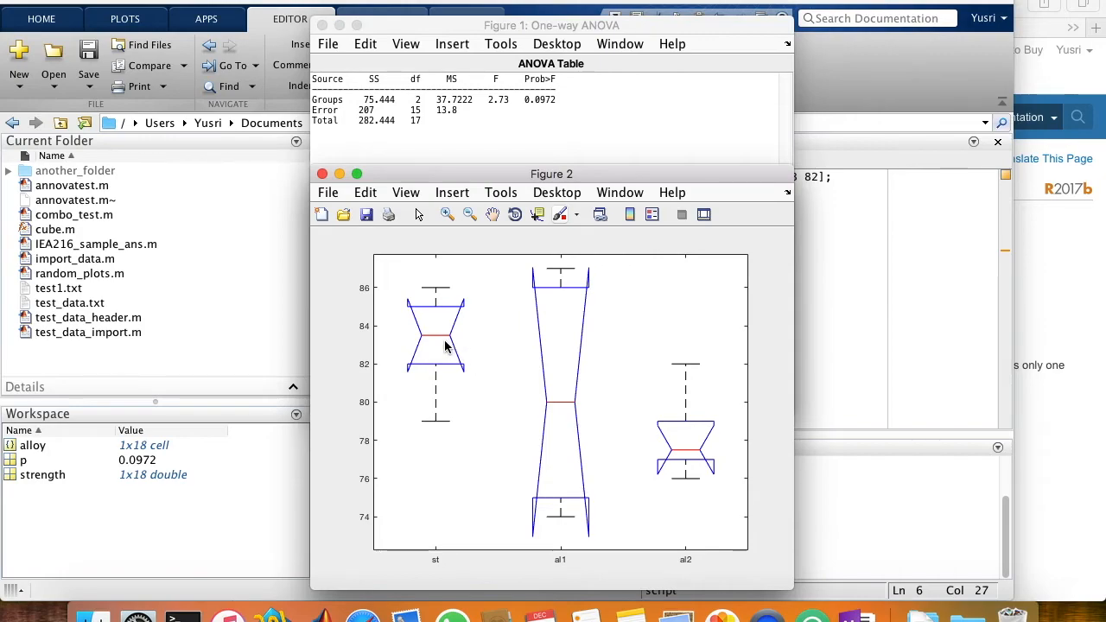
mouse_move(533, 122)
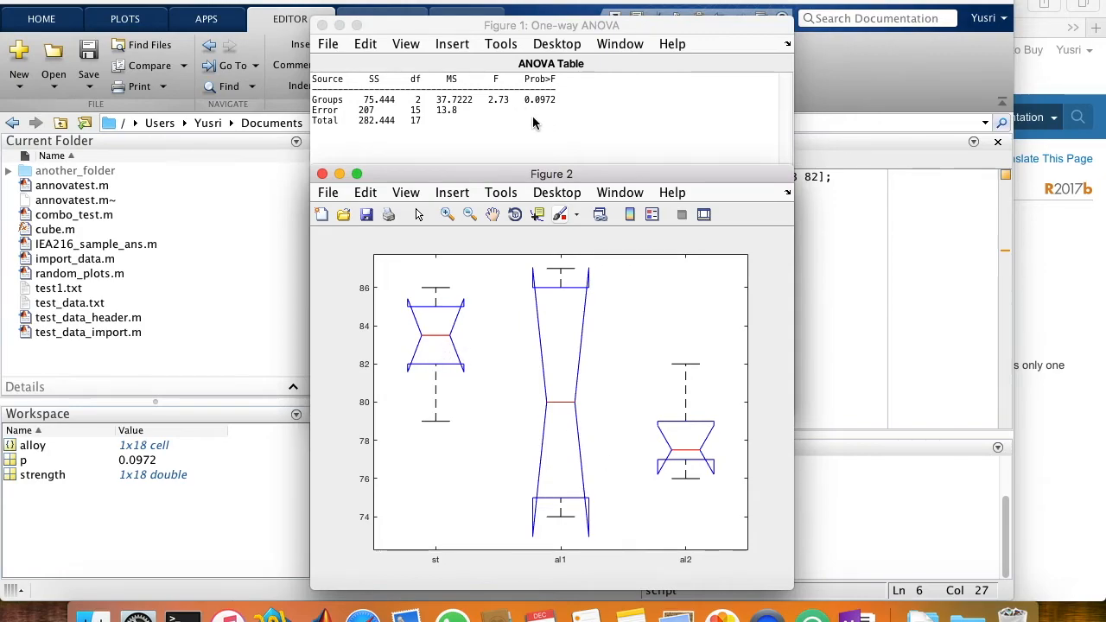
mouse_move(562, 120)
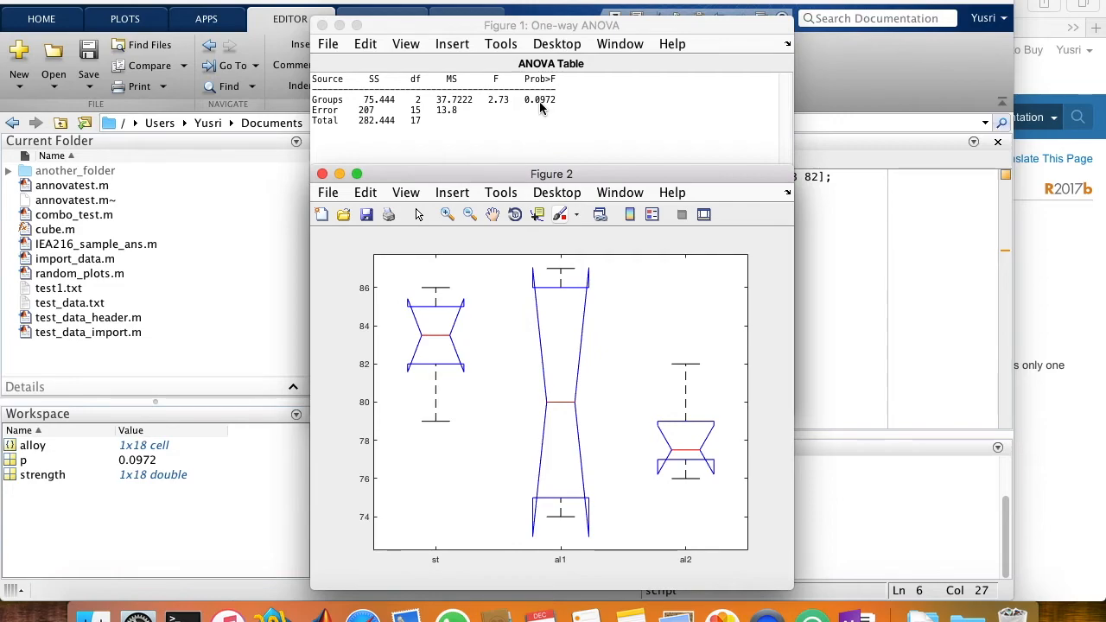
mouse_move(607, 145)
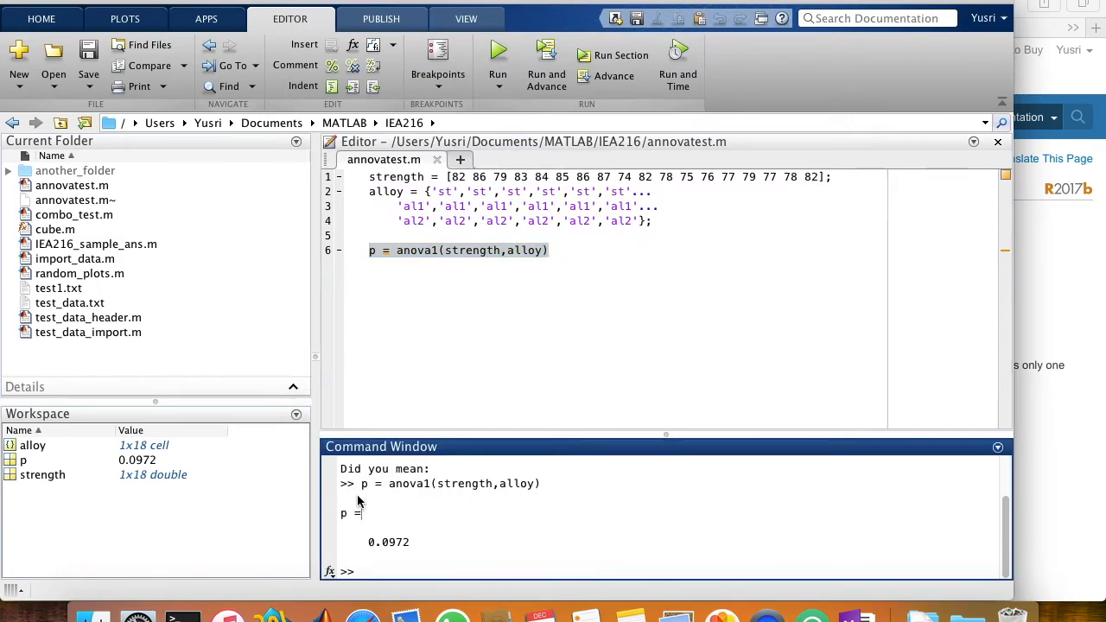
mouse_move(385, 553)
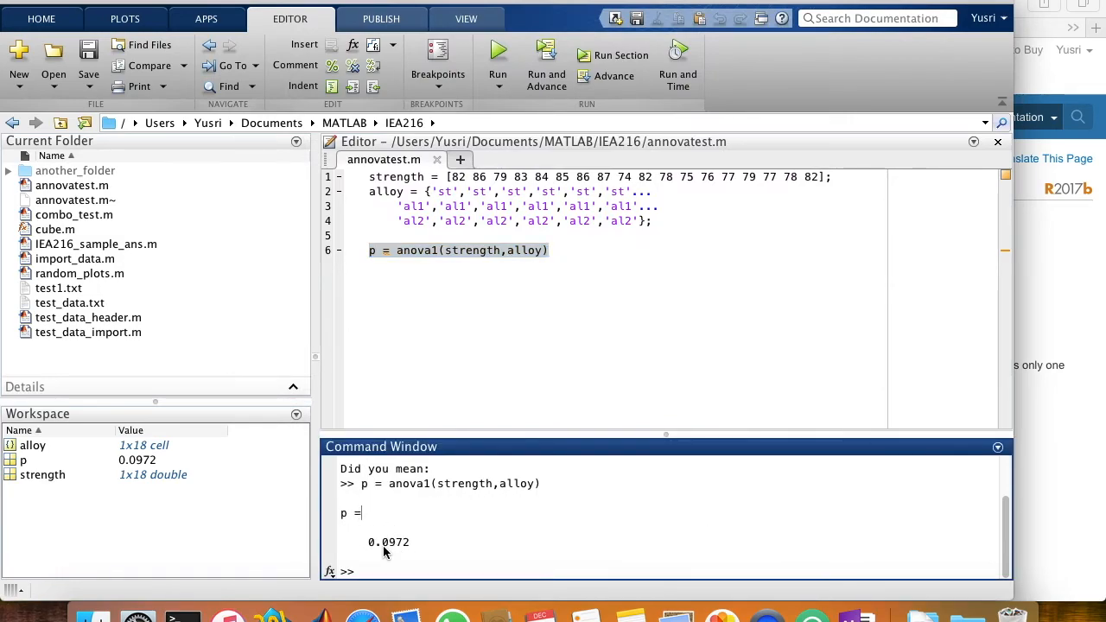